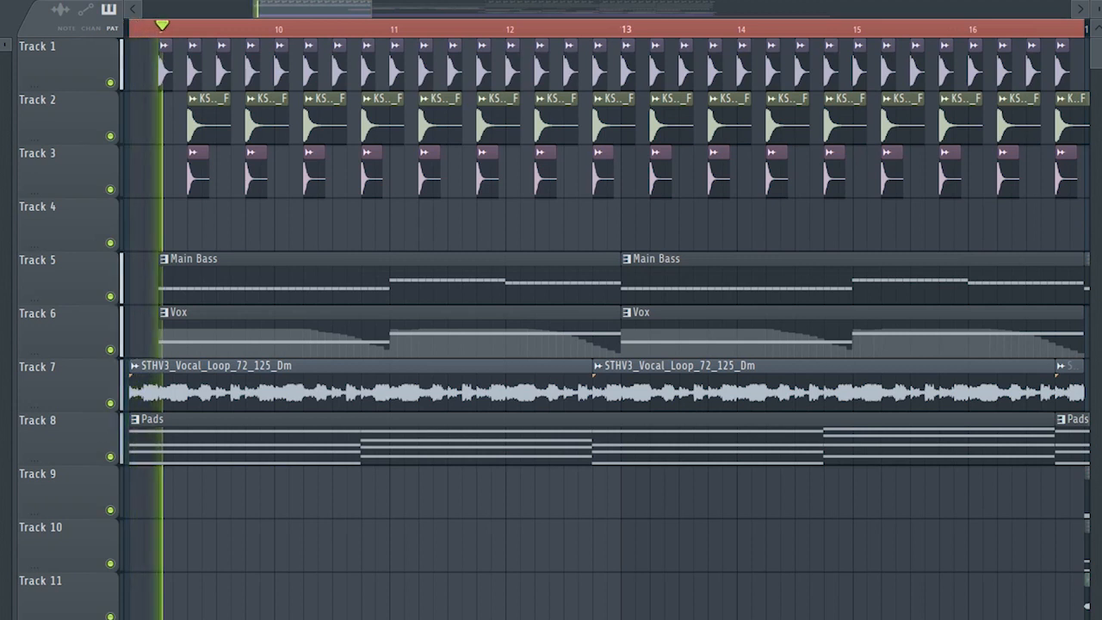
left_click(248, 26)
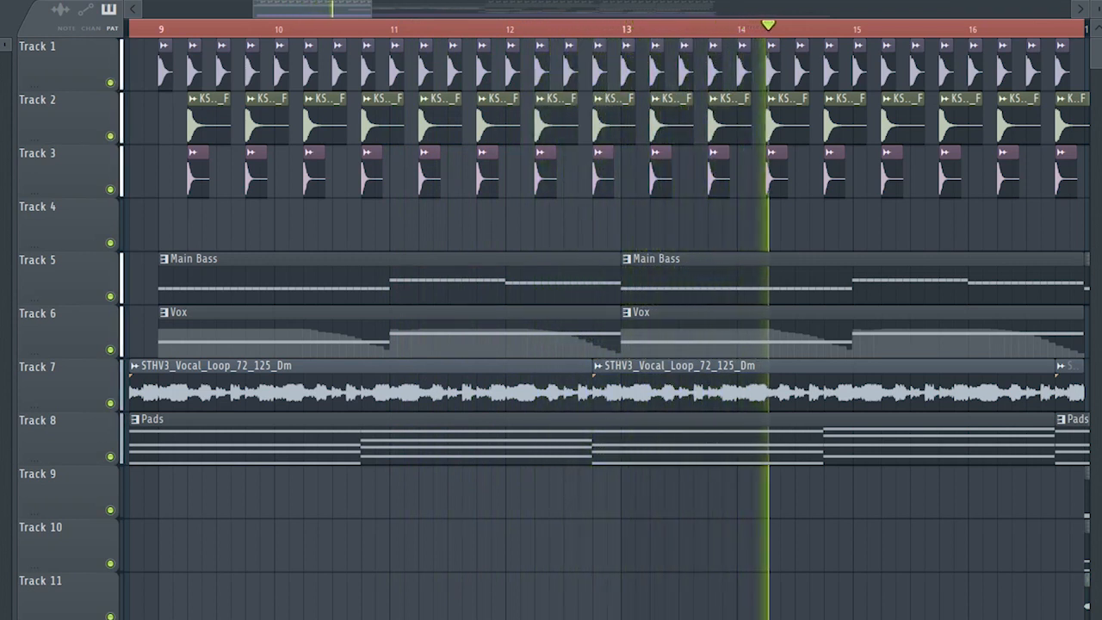
left_click(854, 28)
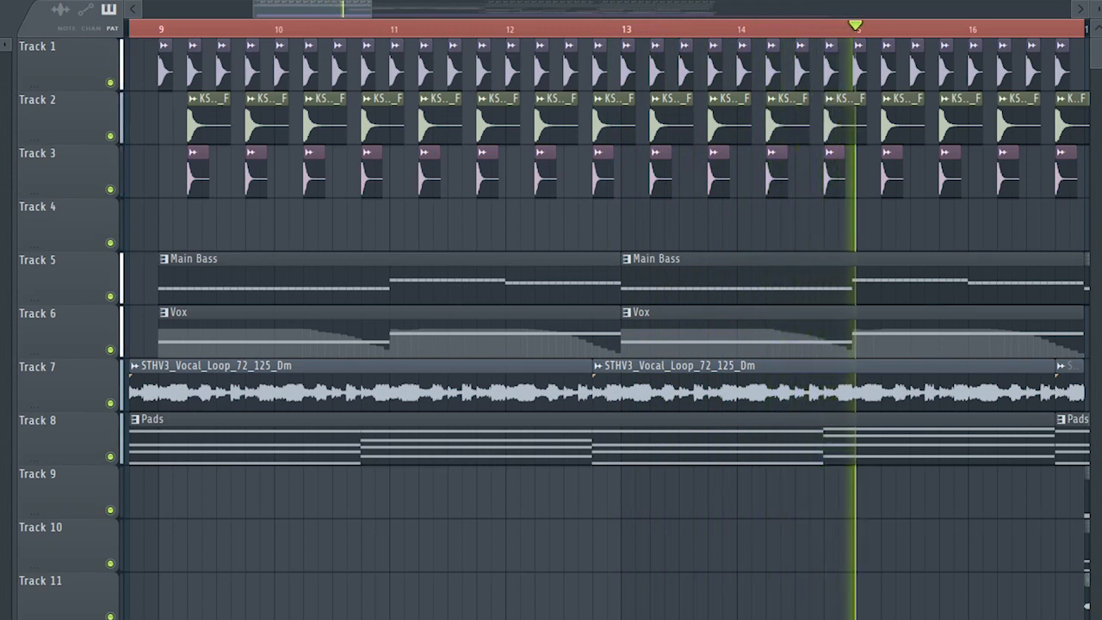